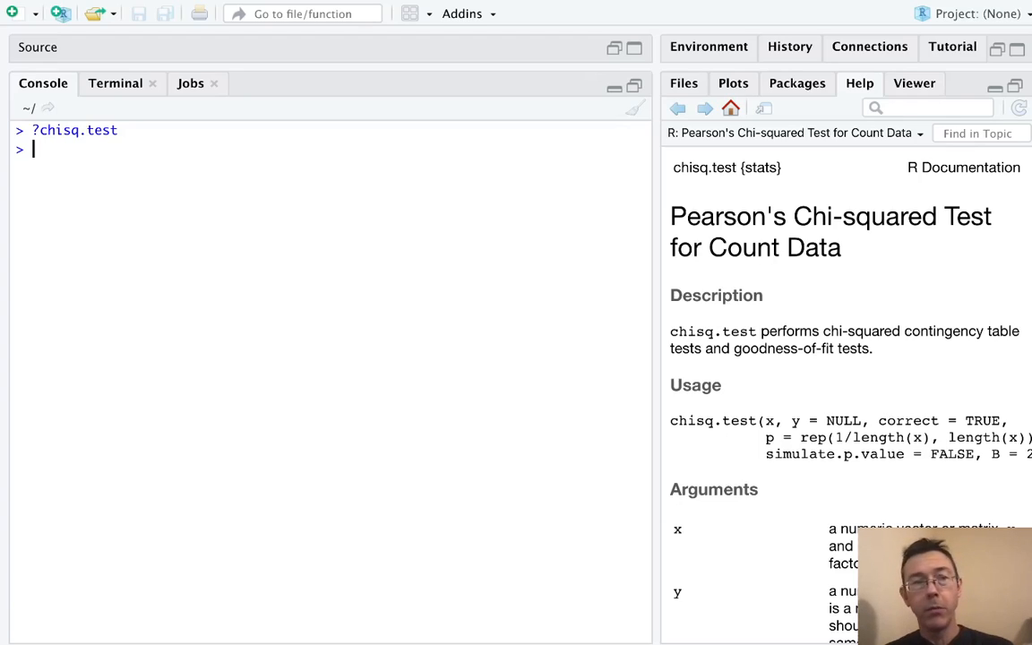
# Assign years <- c(28, 24, 9, 4) in the console
pyautogui.write('years <-')
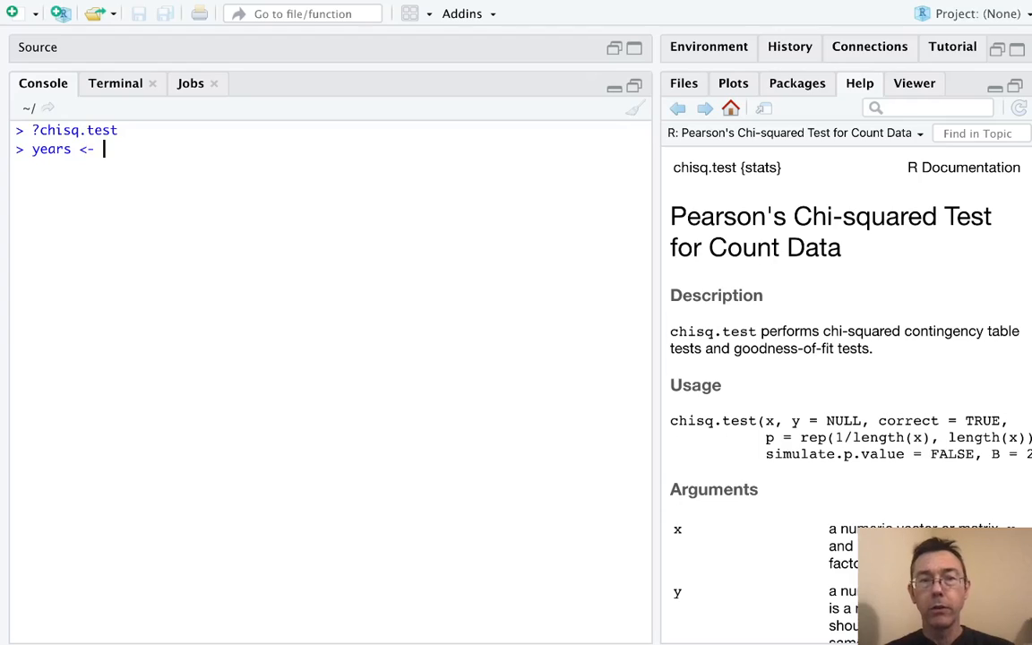
pyautogui.write('c(')
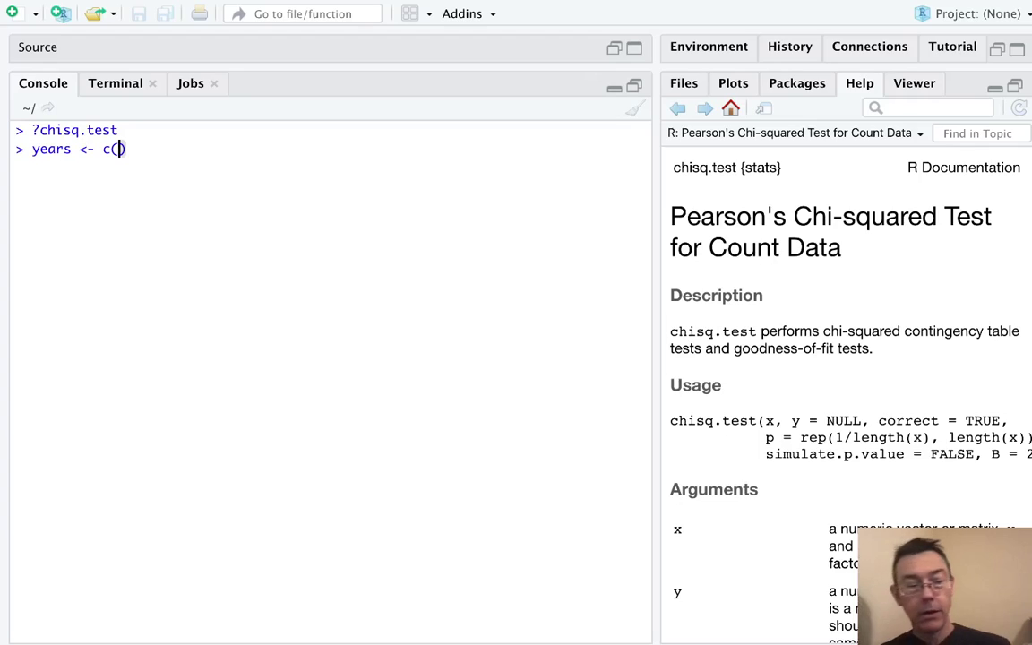
pyautogui.write('28, 24,')
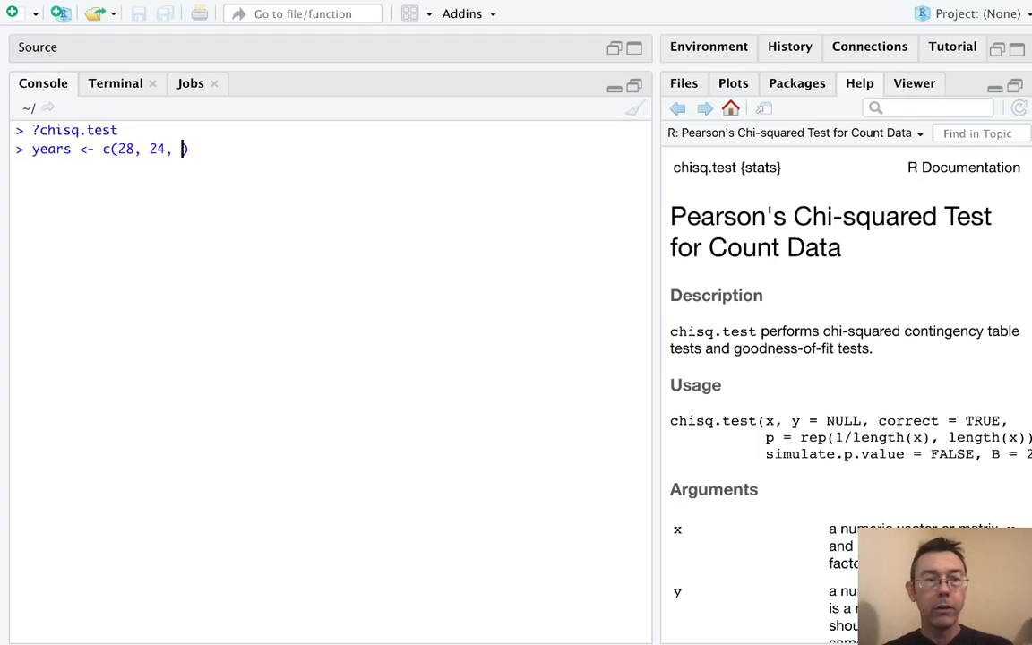
pyautogui.write('9, 4')
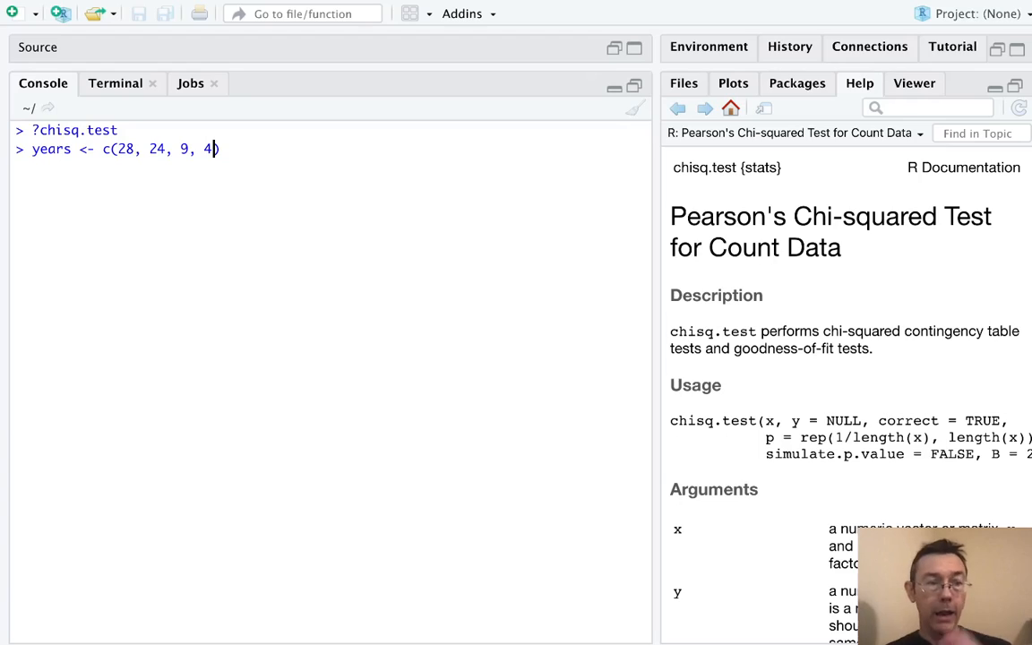
pyautogui.press('Return')
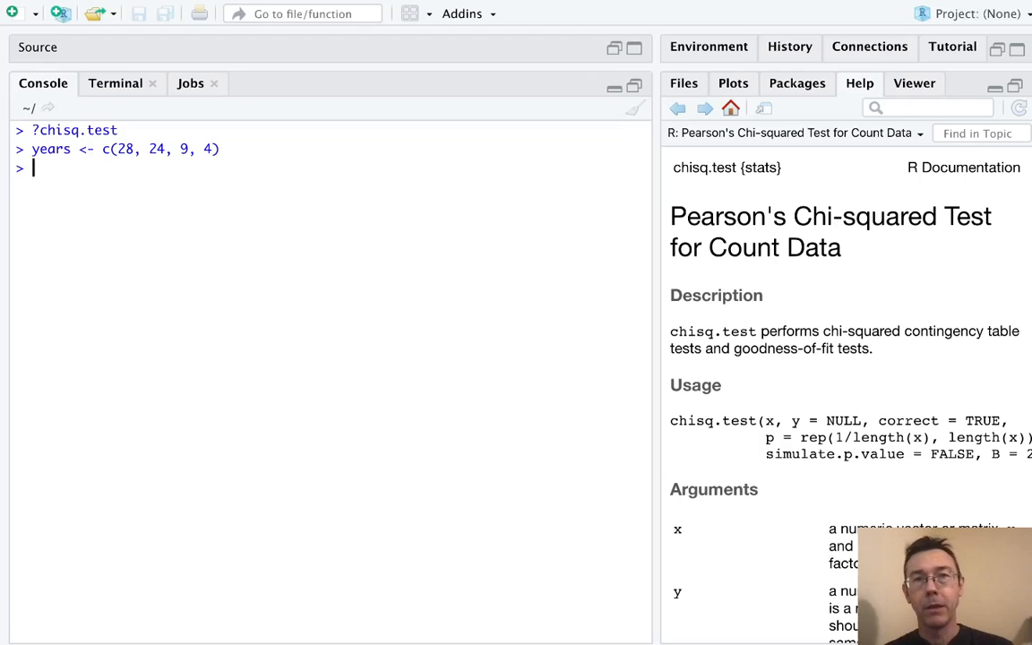
# Create the props vector c(.5, .3, .1, .1) of expected proportions
pyautogui.write('prop')
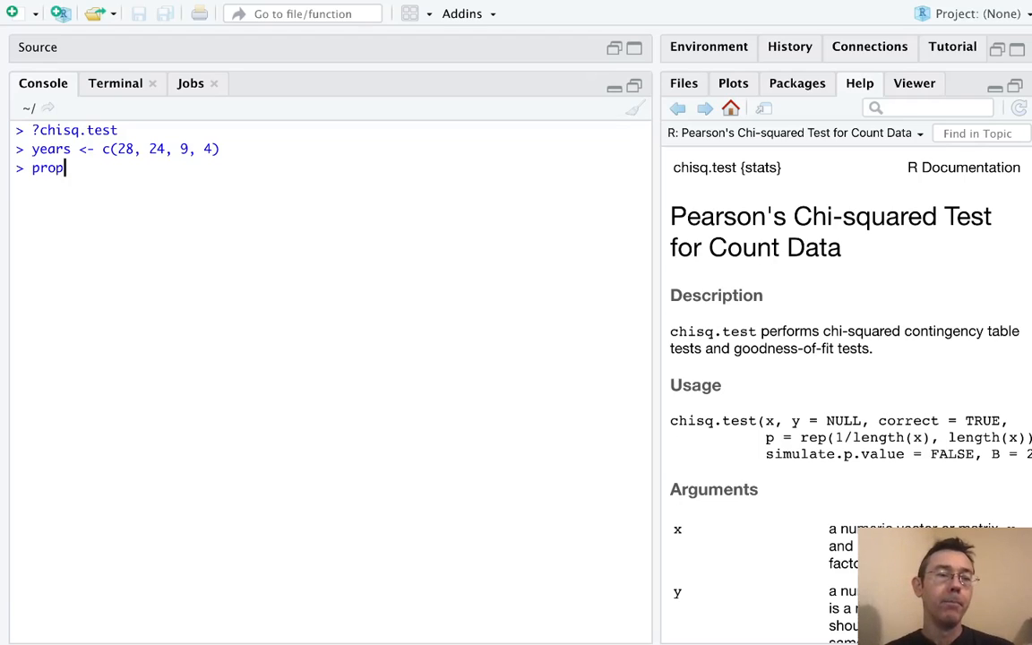
pyautogui.write('s <-')
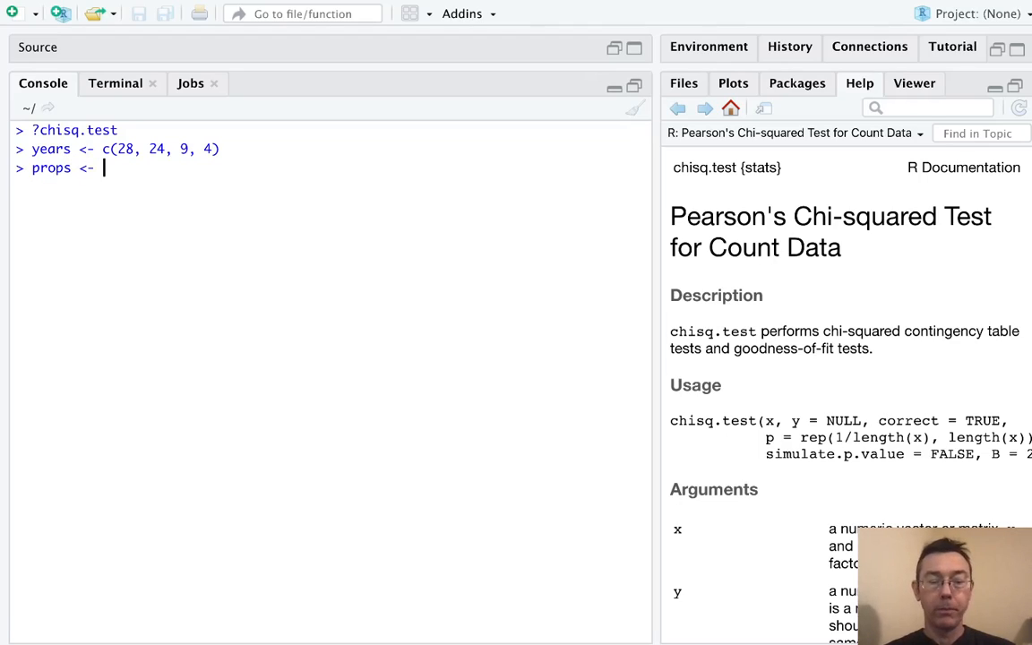
pyautogui.write('c(.5, .3, .1, .1')
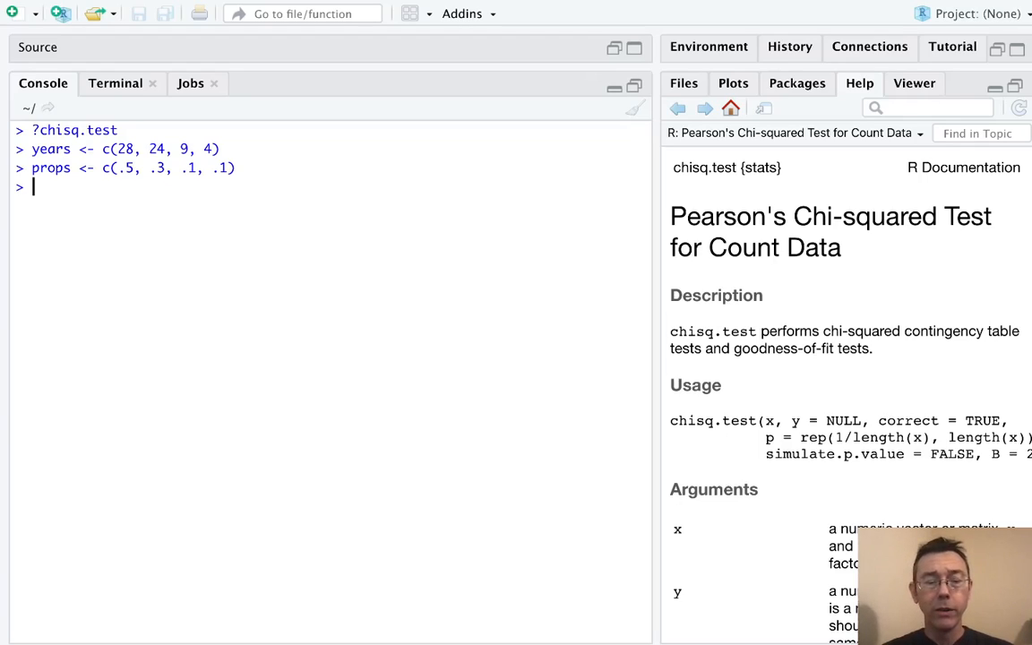
# Run chisq.test(years, p = props), giving X-squared 3.5846 and p-value 0.31
pyautogui.write('chisq.test(')
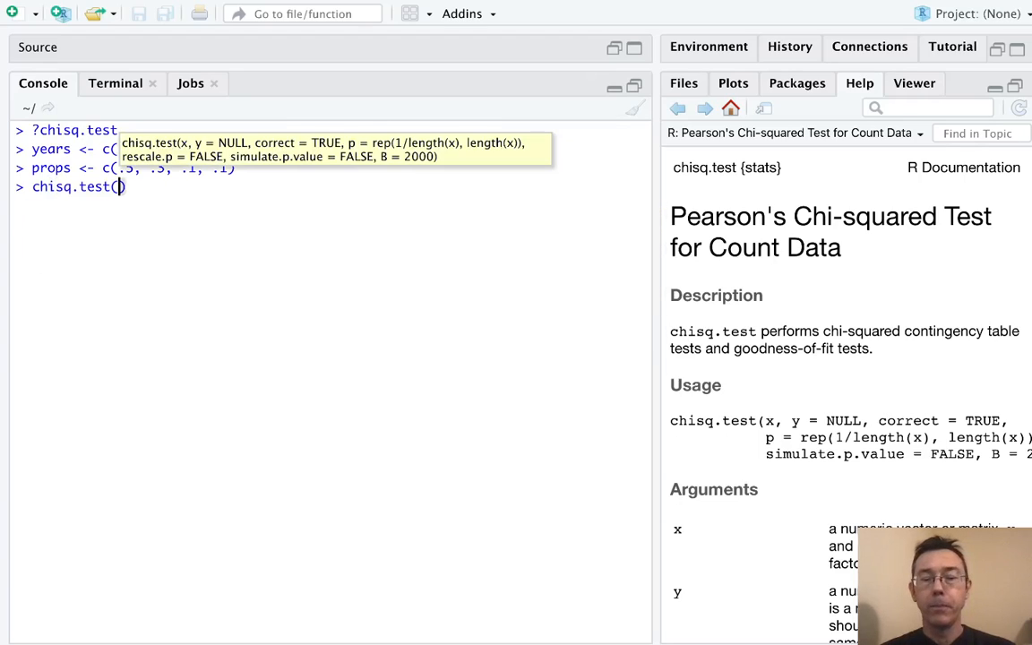
pyautogui.write('years, p =')
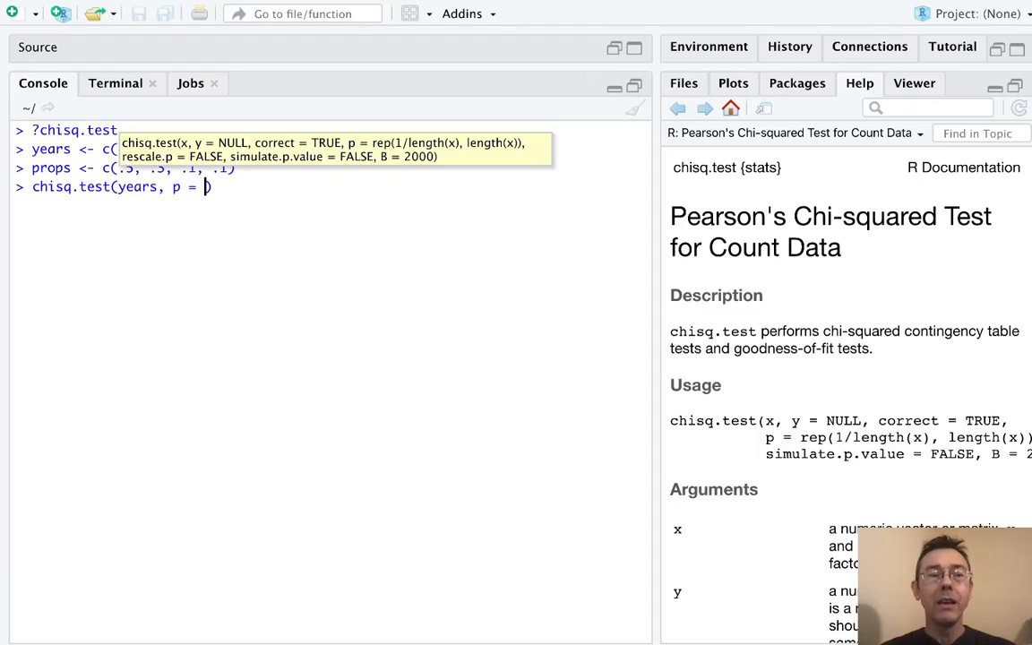
pyautogui.write('prop')
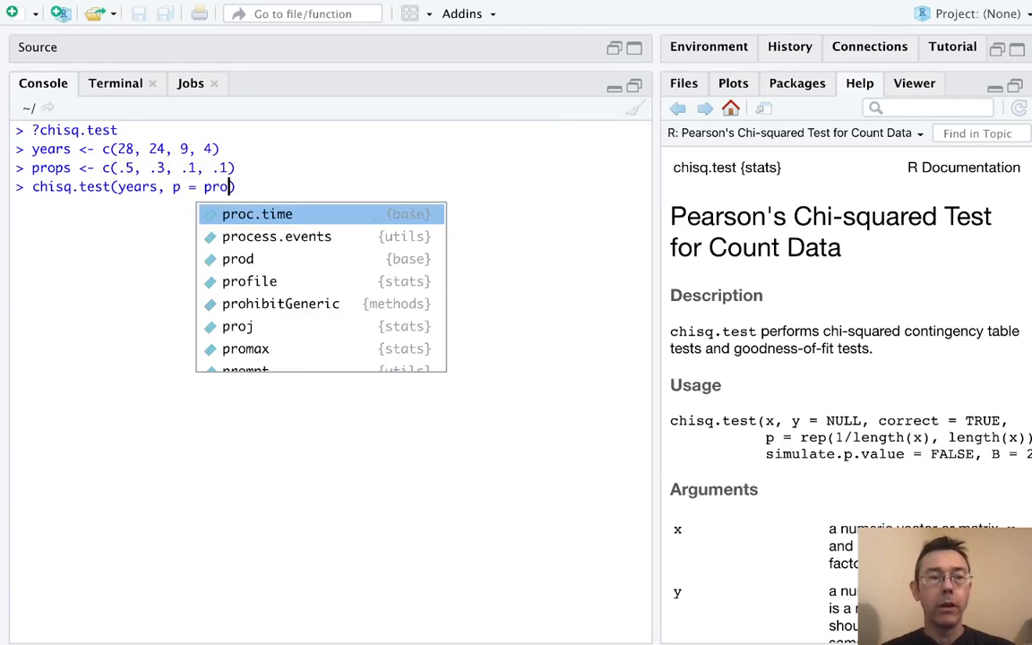
pyautogui.write('s')
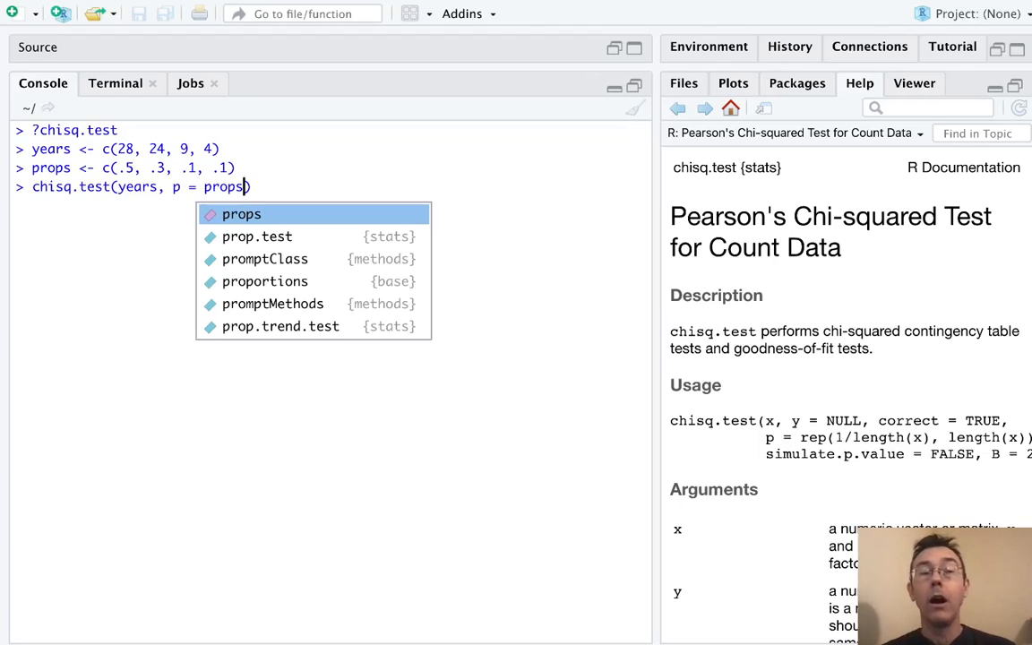
pyautogui.press('Return')
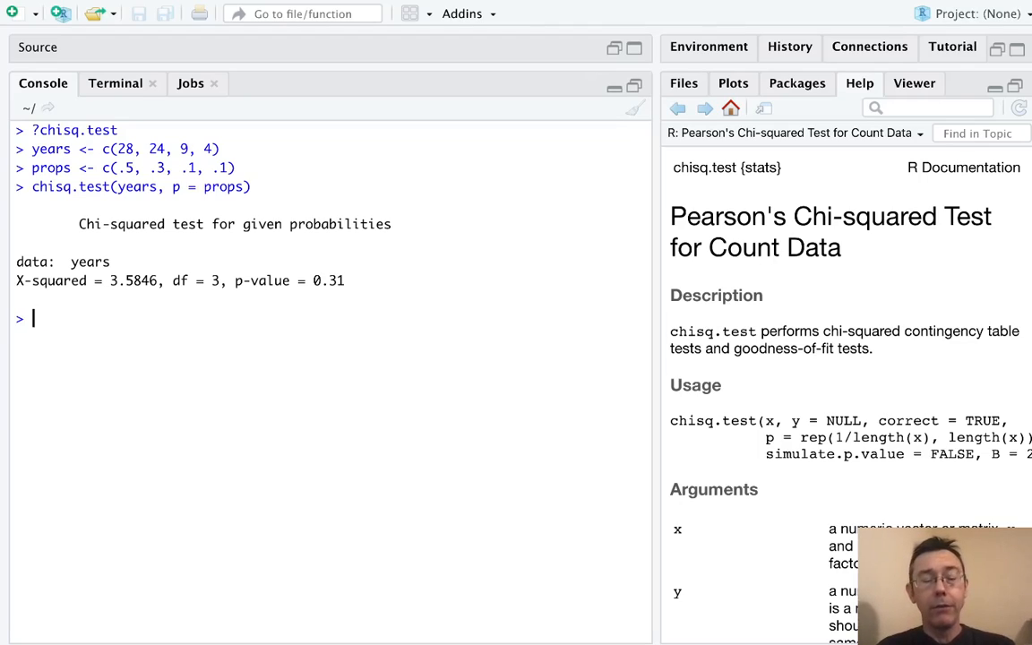
# Assign counts <- c(28, 30, 22, 31, 38, 51) in the console
pyautogui.write('counts <-')
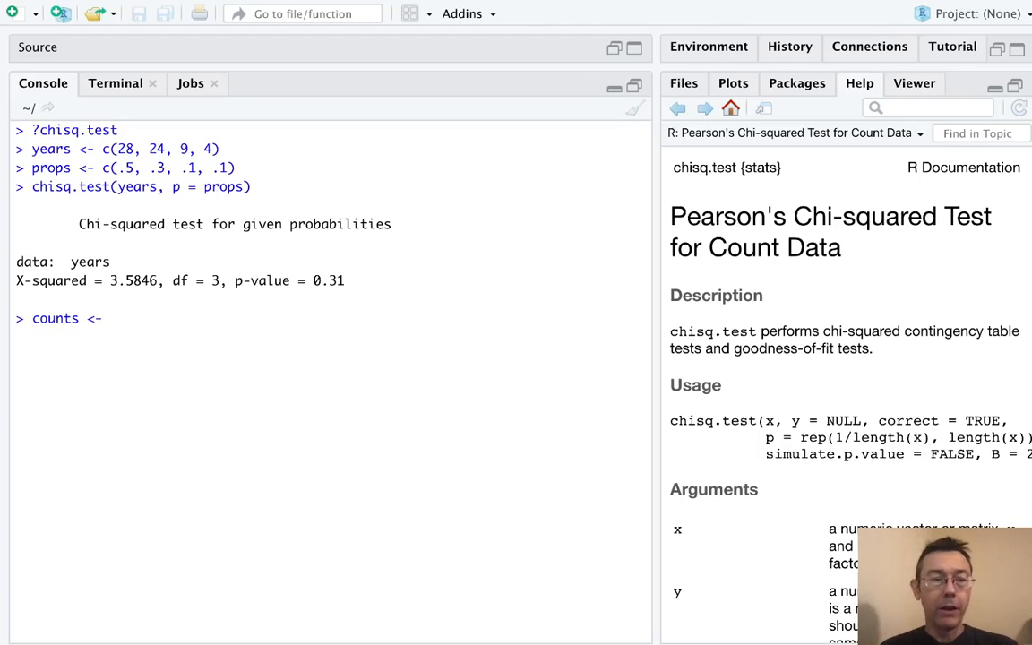
pyautogui.write('c(')
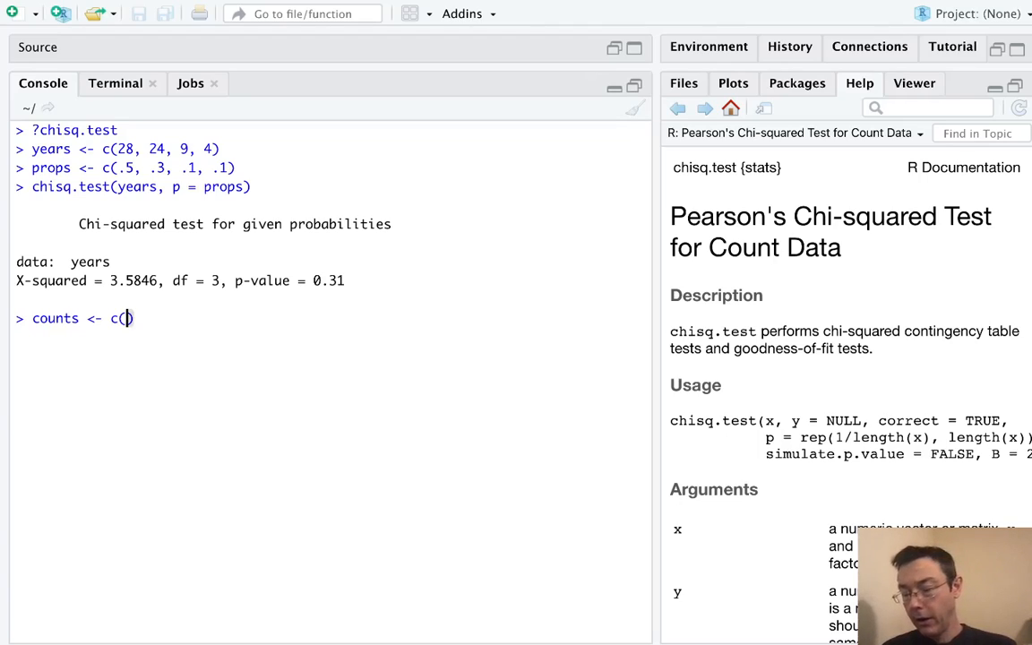
pyautogui.write('28')
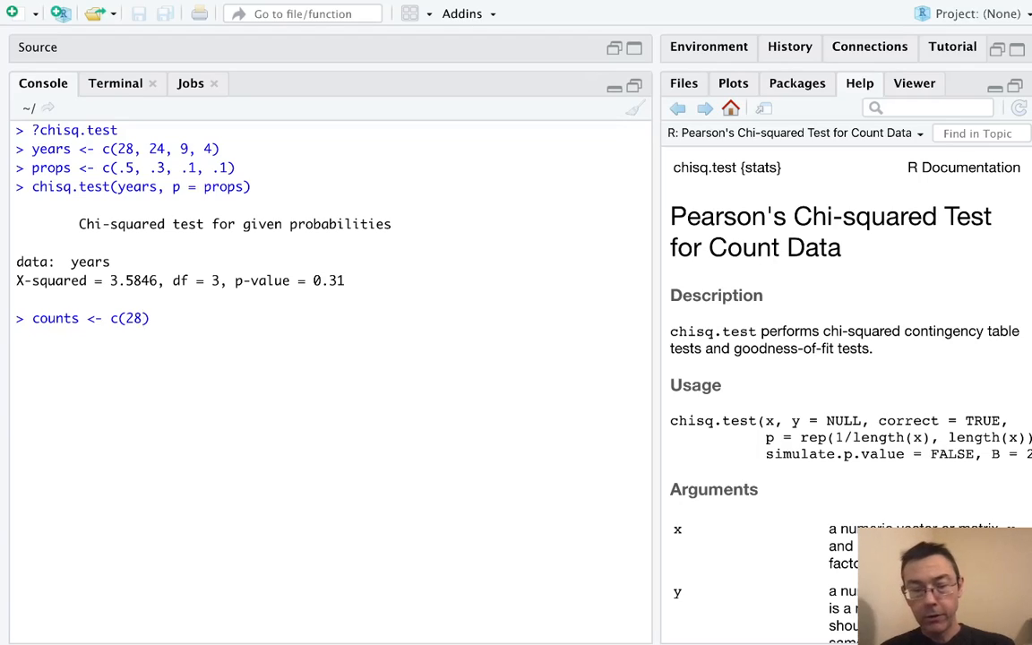
pyautogui.write(', 30, 22')
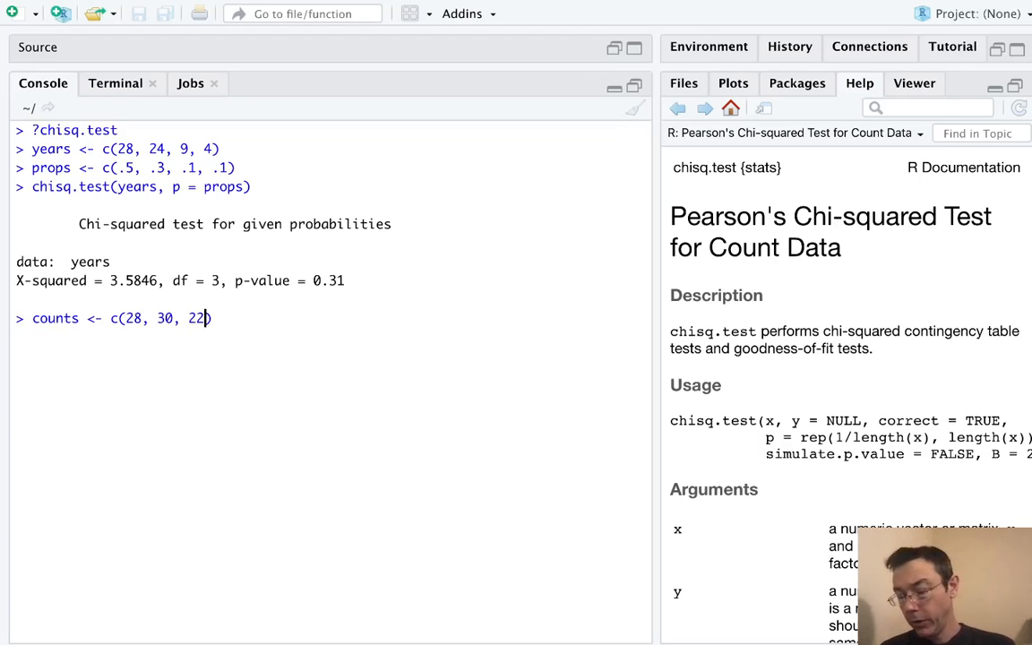
pyautogui.write(', 31, 38')
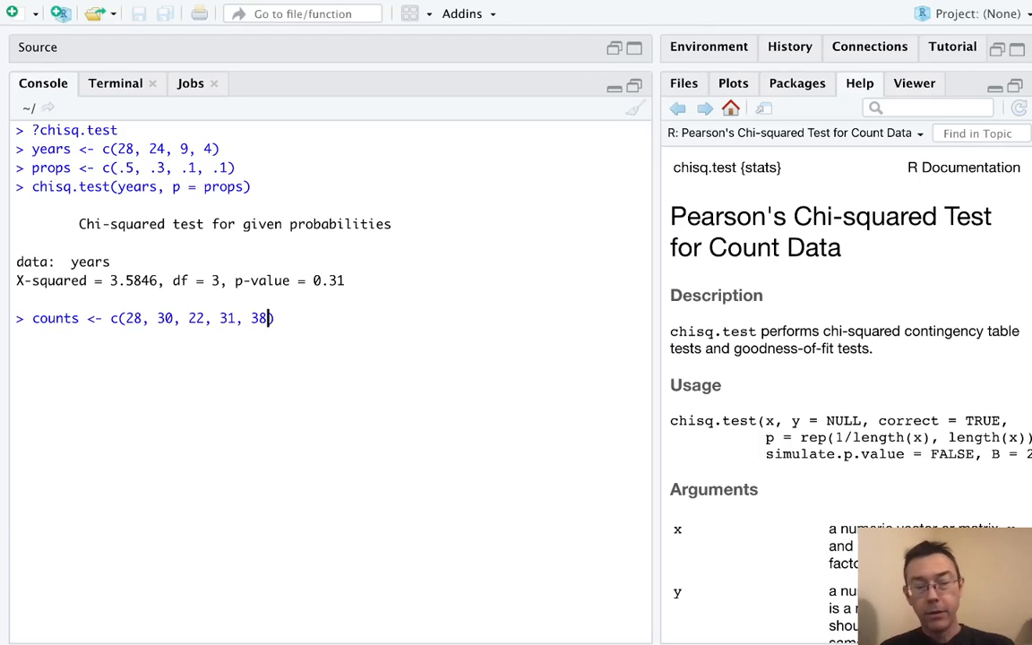
pyautogui.write(', 51)')
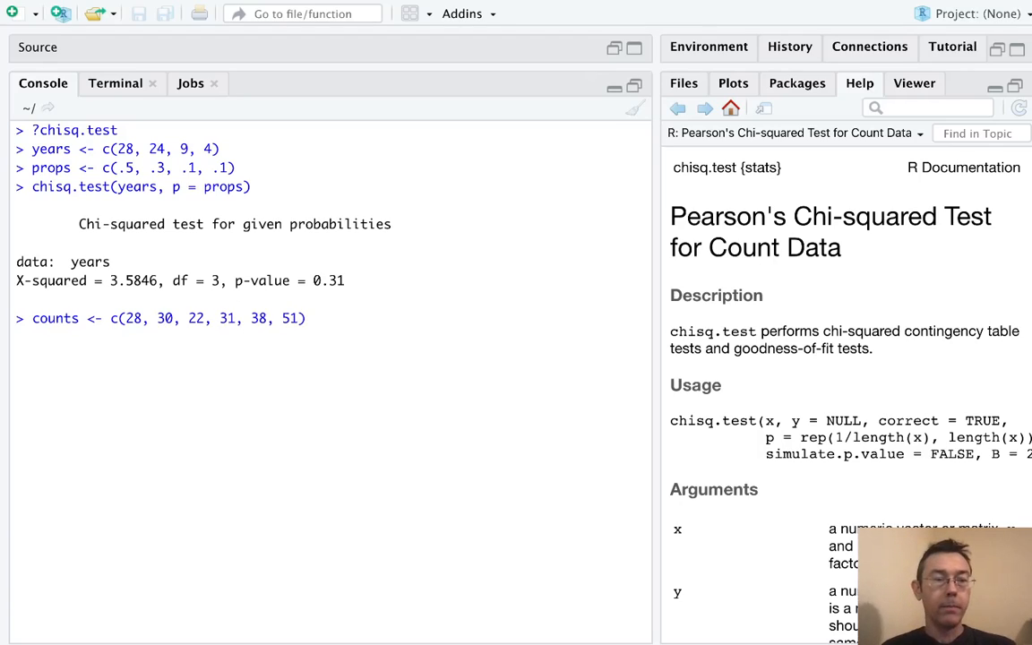
pyautogui.press('Return')
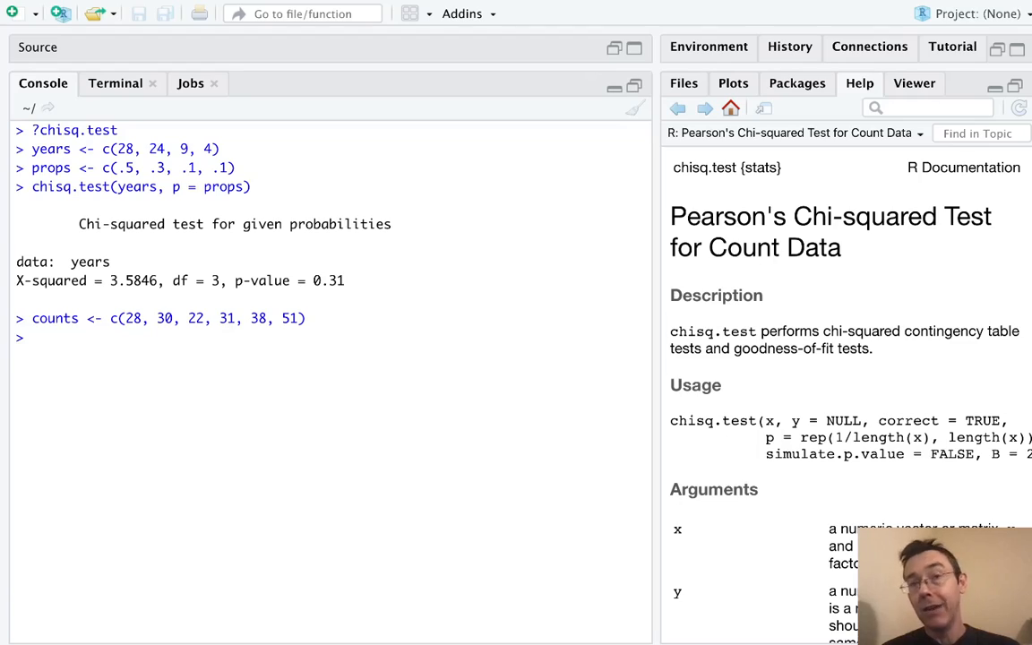
# Run chisq.test(counts), yielding X-squared 15.22, df 5, p-value 0.009463
pyautogui.write('chisq.test(')
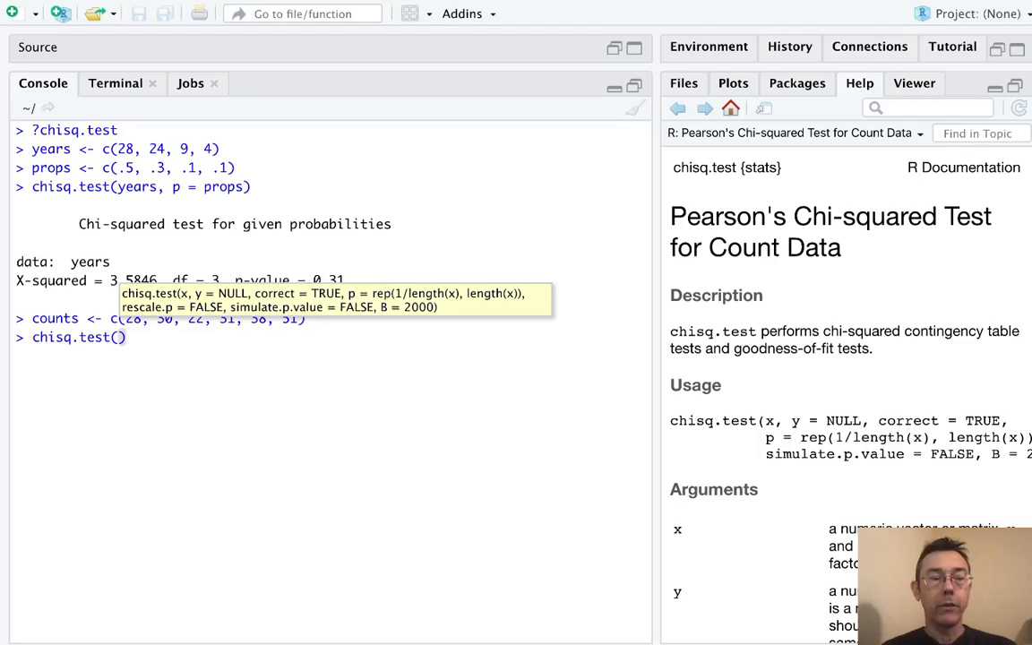
pyautogui.write('counts')
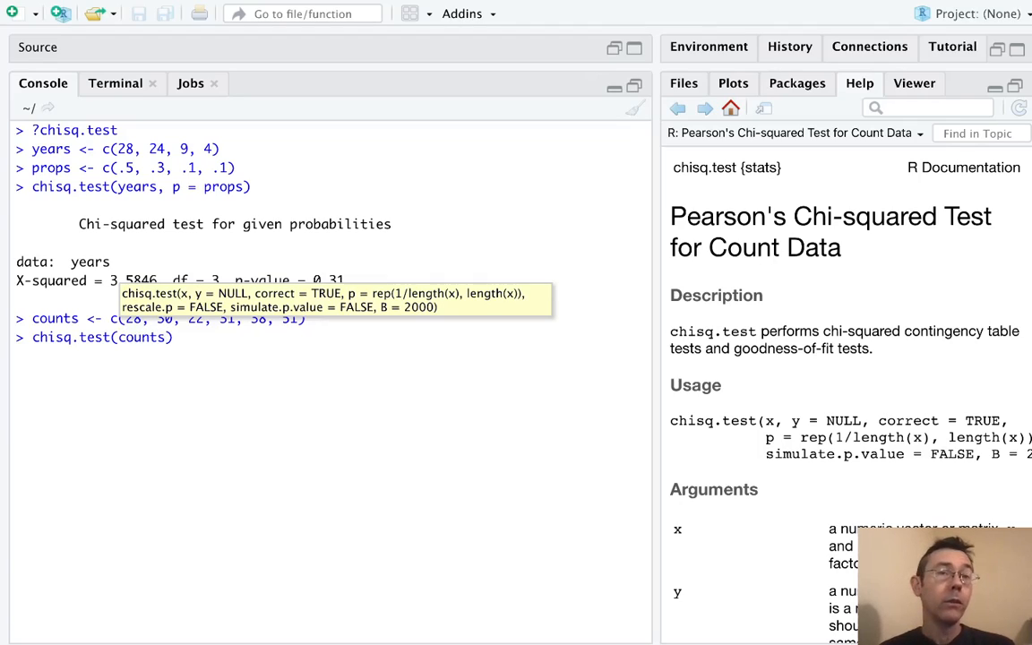
pyautogui.press('Return')
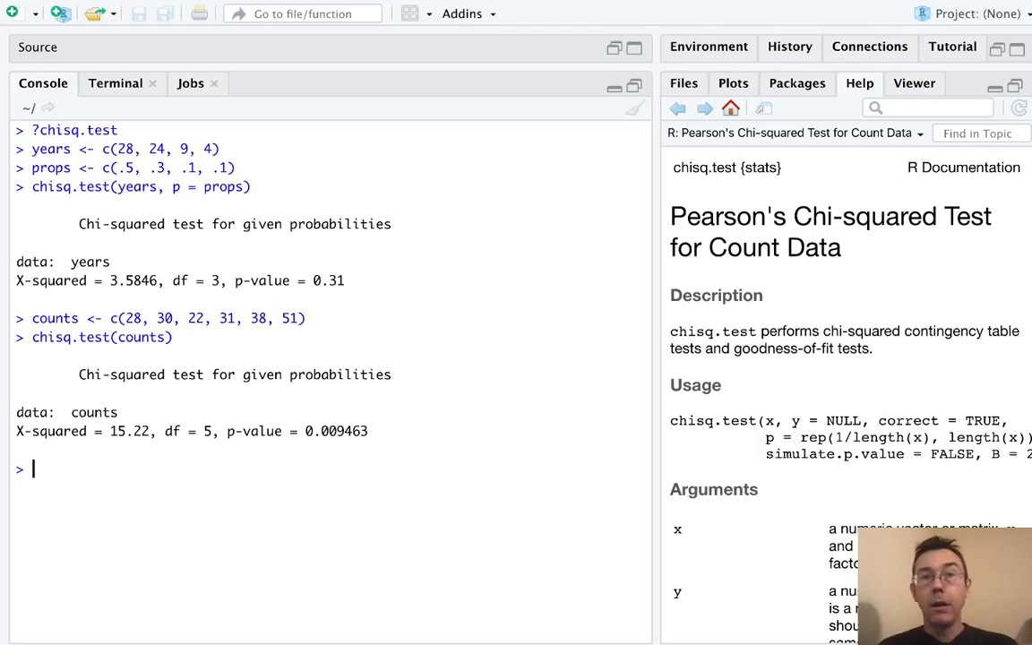